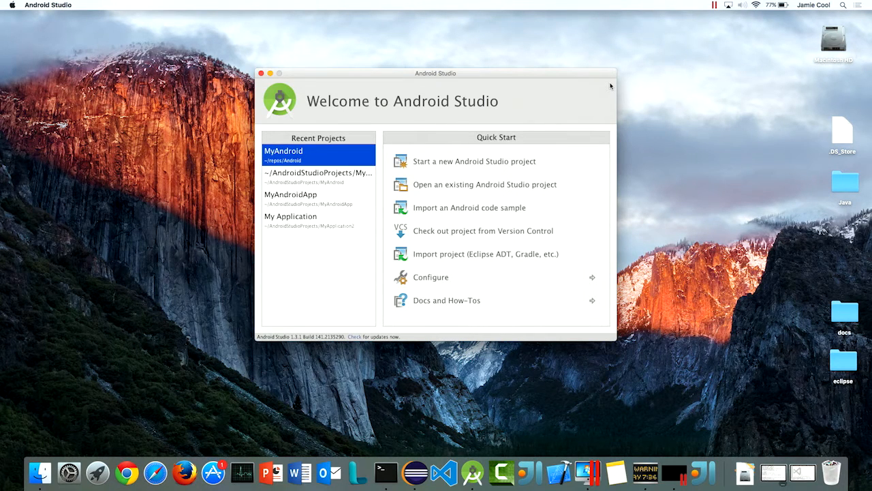
mouse_move(443, 225)
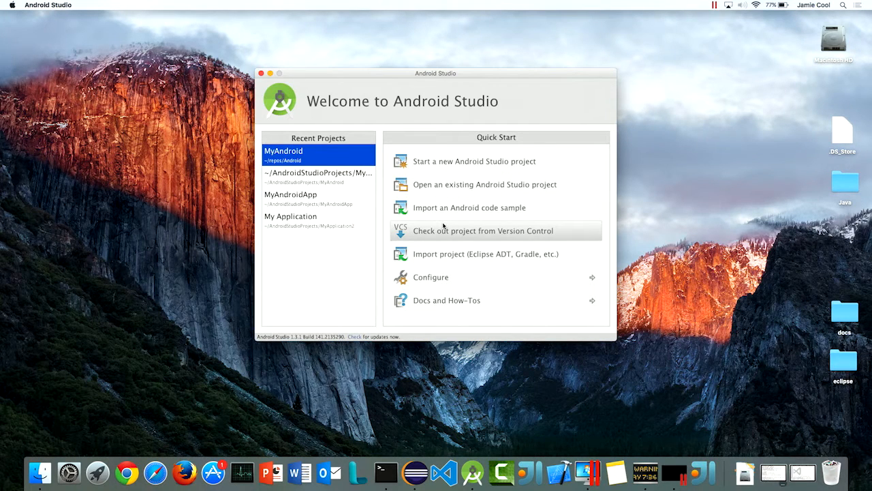
Check out the 'android' repository from Visual Studio Online into /Users/jamie/Android.
click(483, 230)
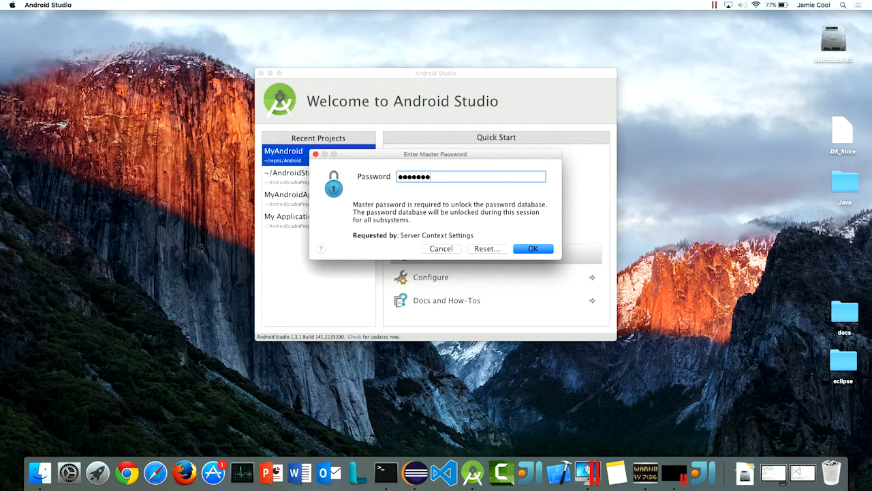
click(533, 248)
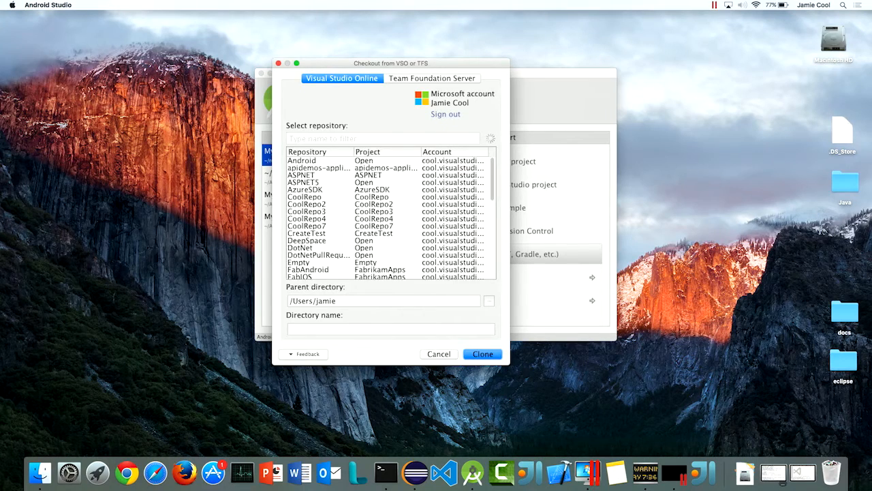
text(android)
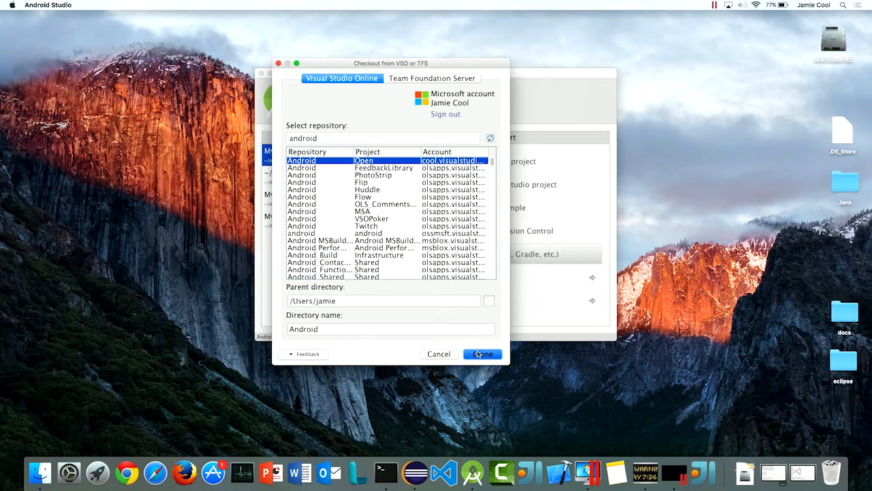
click(482, 354)
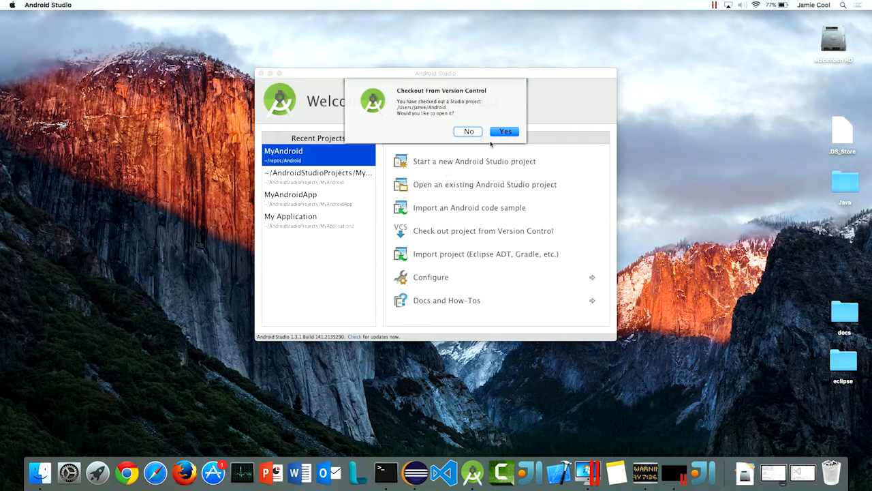
Open the checked-out MyAndroid project and let the Gradle build finish.
click(504, 131)
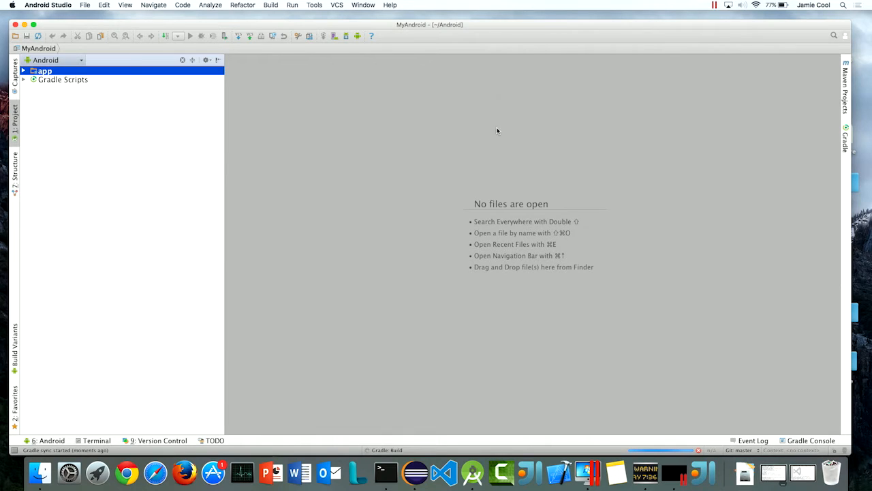
click(66, 80)
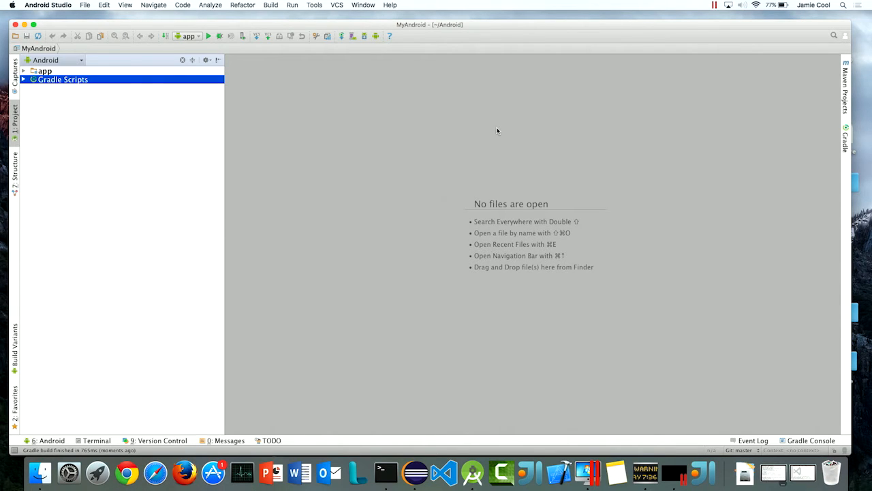
mouse_move(157, 70)
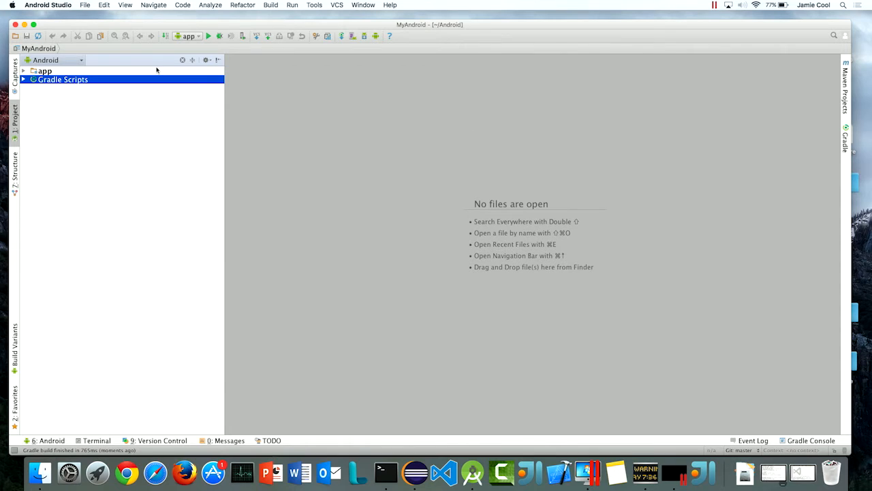
mouse_move(760, 352)
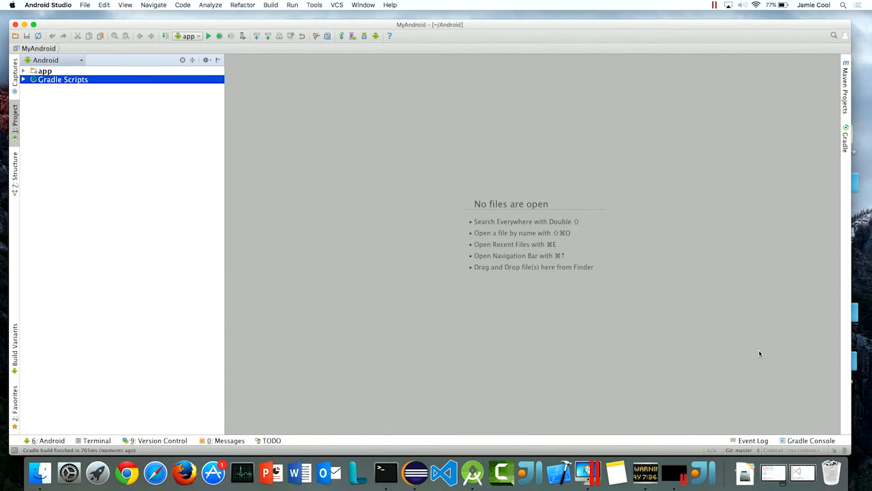
mouse_move(744, 452)
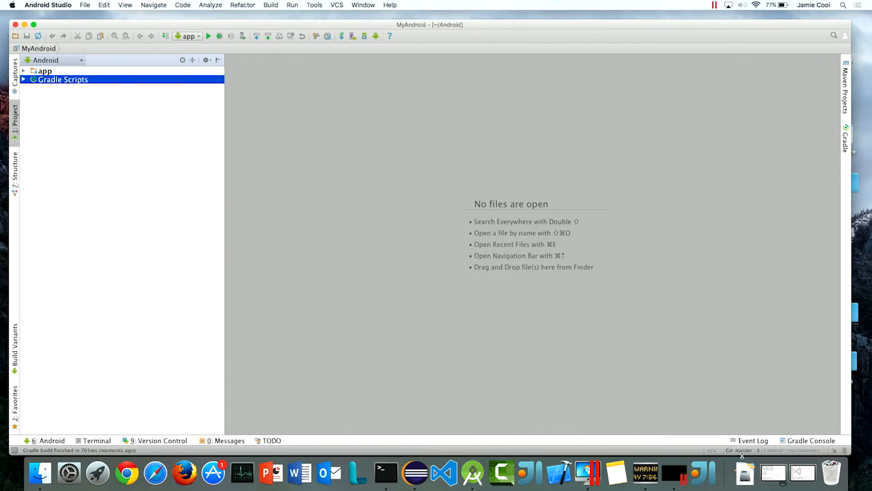
Create and check out Git branch dev100, then expand the app module.
click(740, 448)
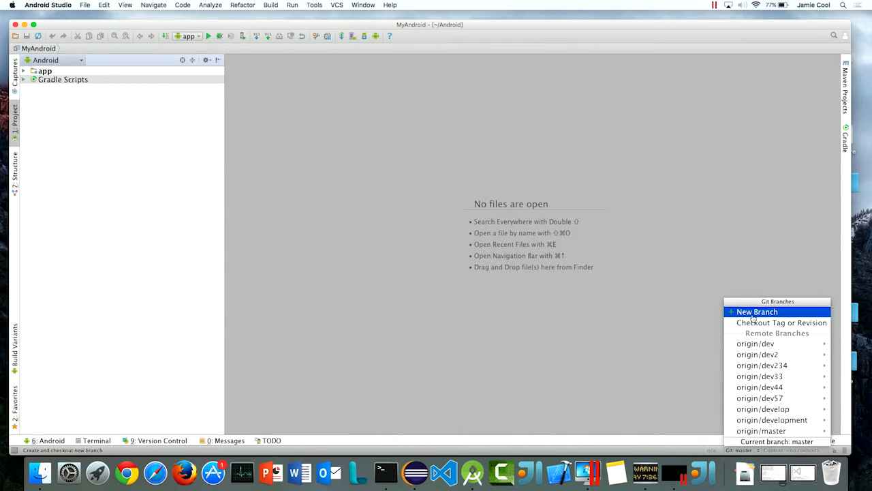
click(756, 311)
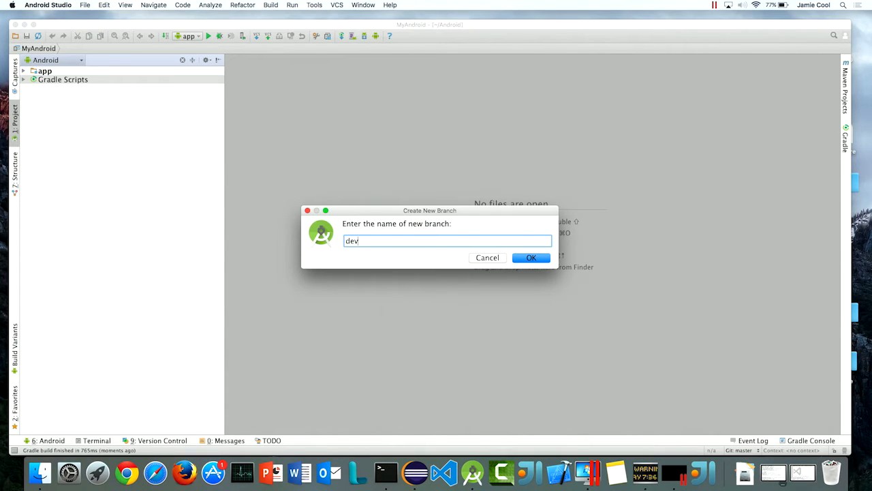
text(100)
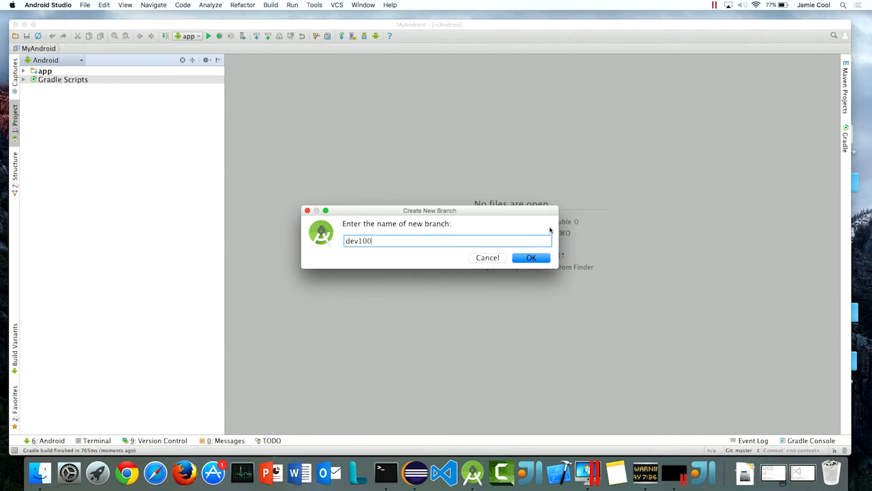
click(531, 258)
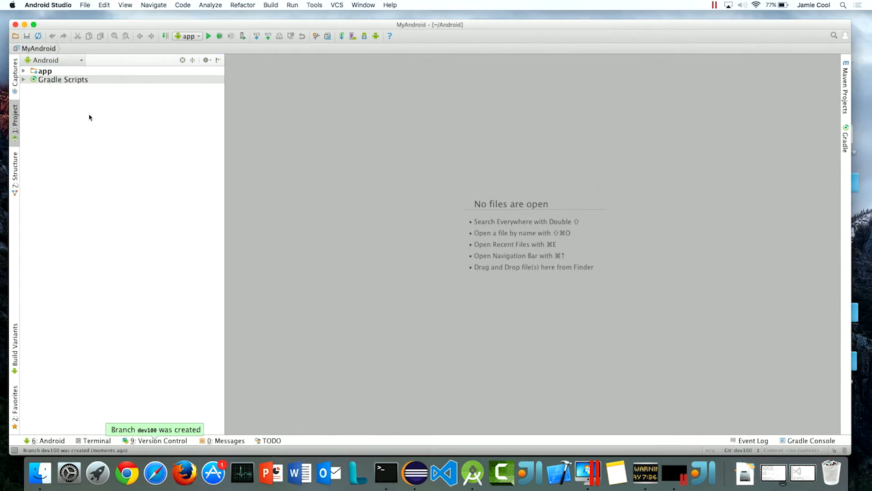
click(27, 72)
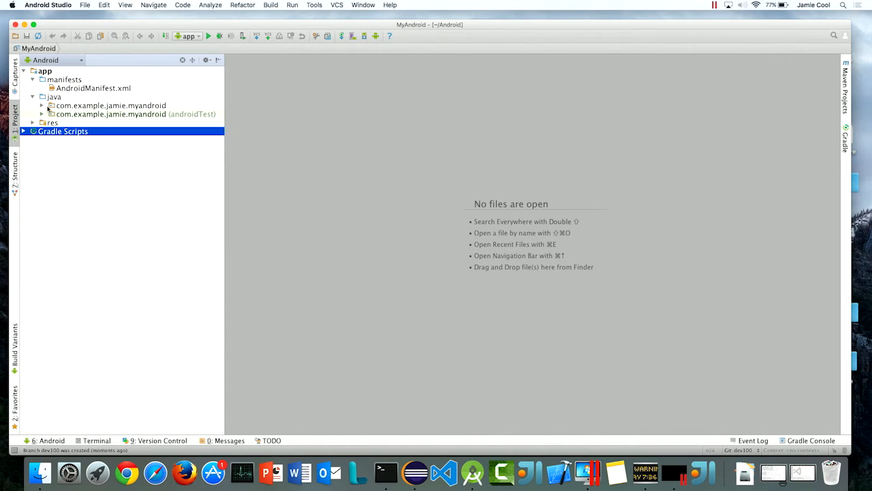
Open MainActivity.java from the main package and bring up the commit dialog.
click(49, 105)
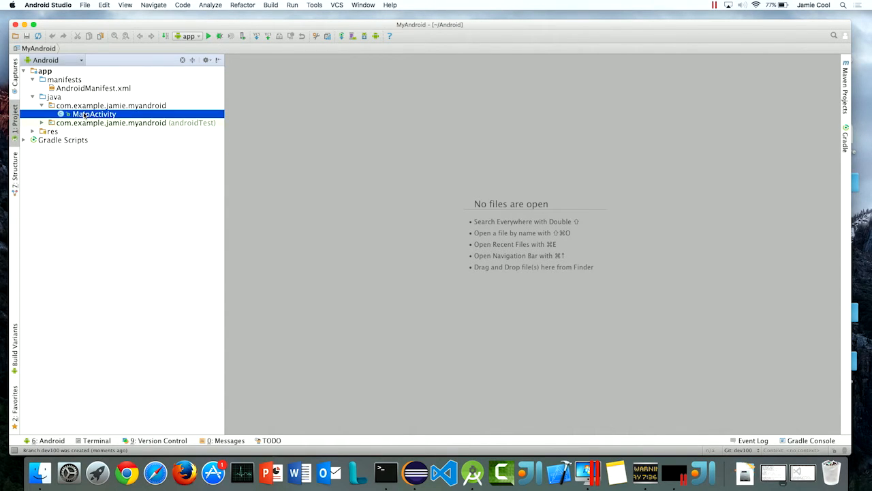
double_click(94, 114)
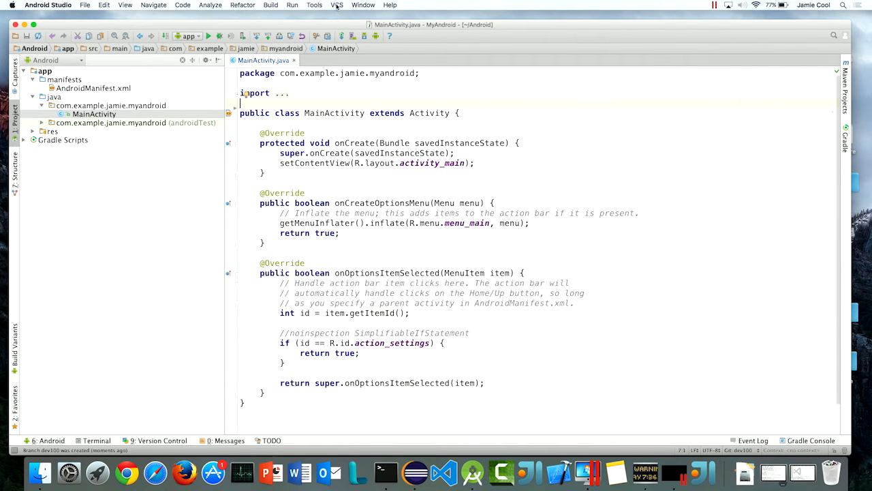
click(337, 5)
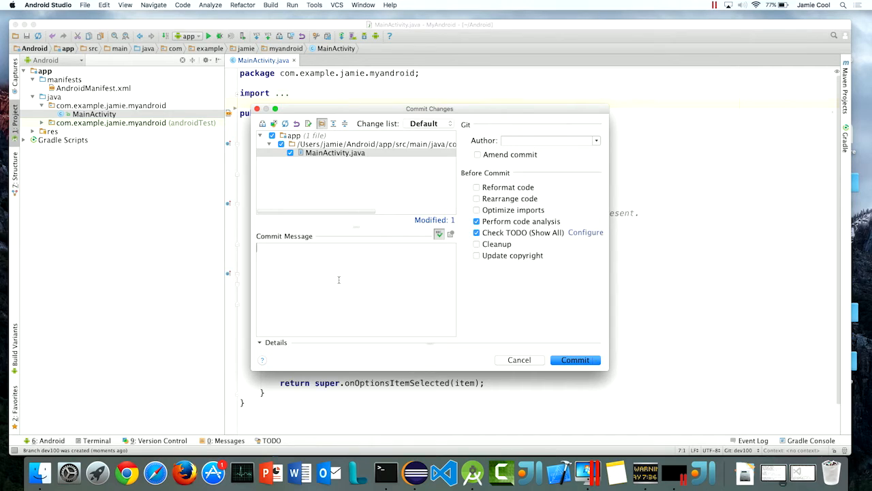
Commit MainActivity.java with the message 'fixes #397'.
text(fixes #)
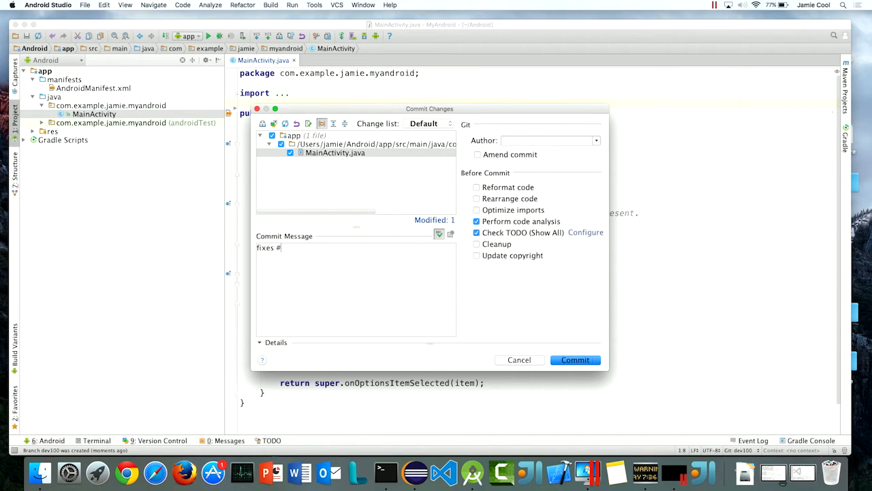
text(397)
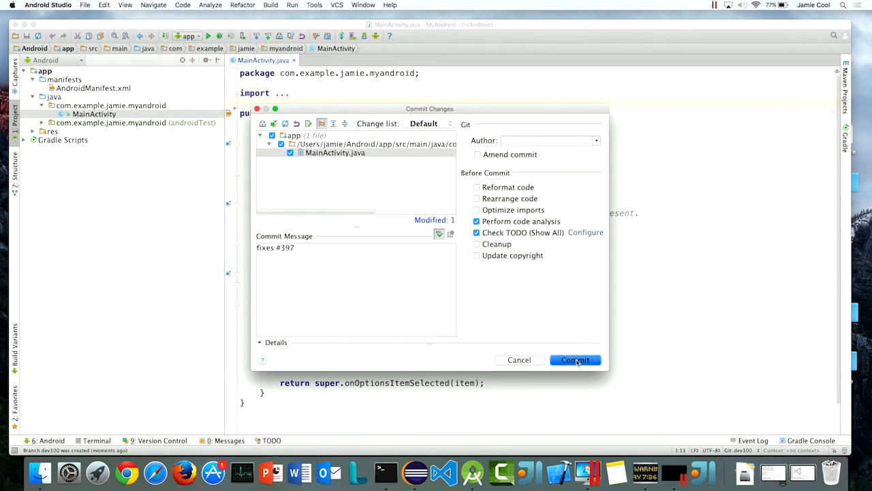
click(576, 360)
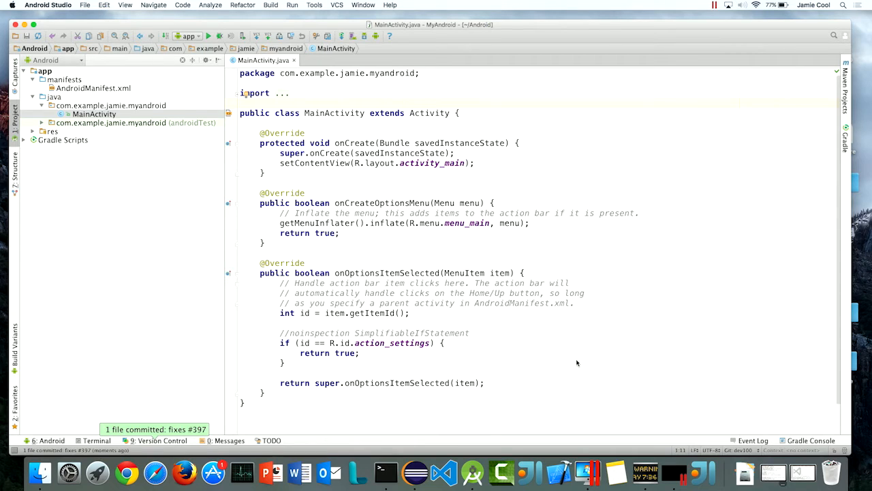
Create pull request 'fixes #397' from dev100 into origin/master via VCS > Git.
click(352, 5)
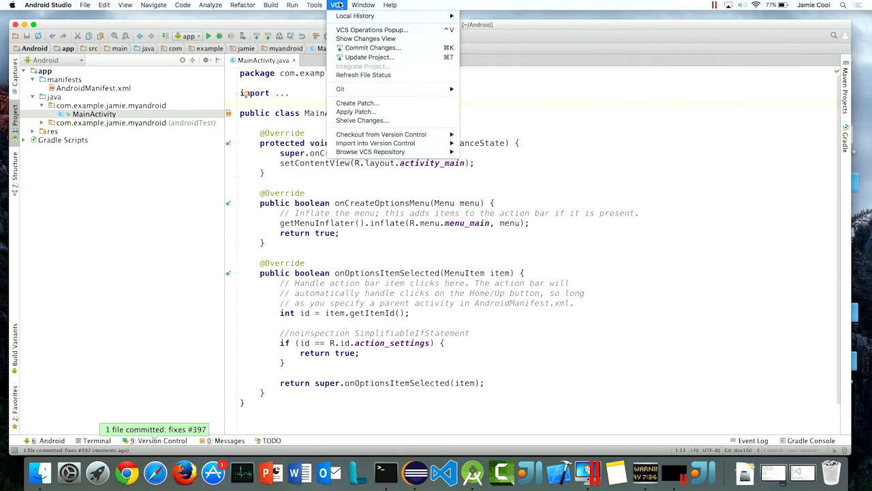
click(340, 89)
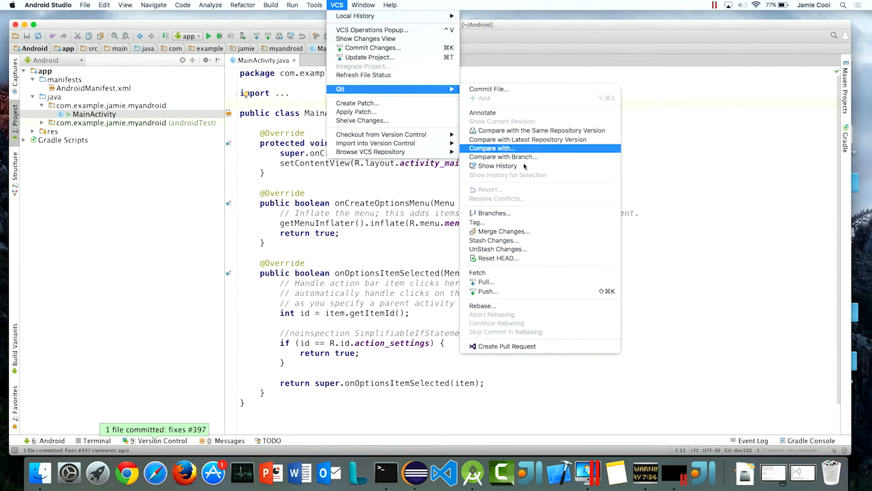
click(507, 345)
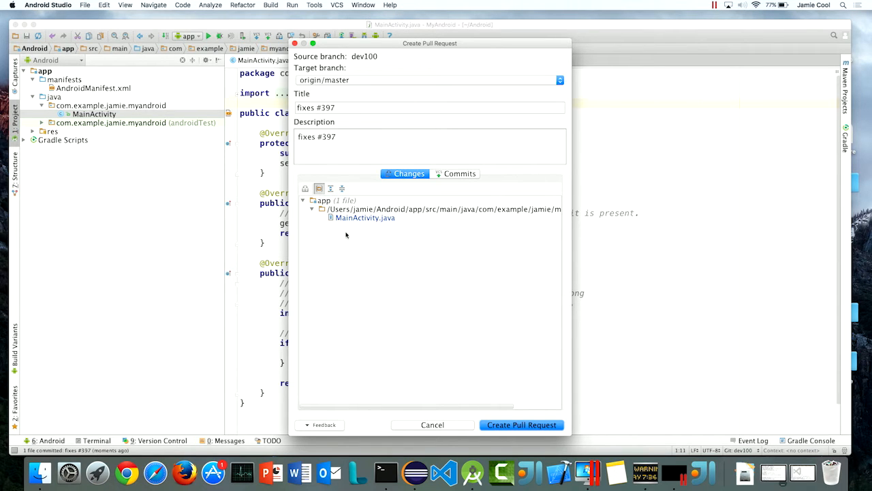
click(432, 424)
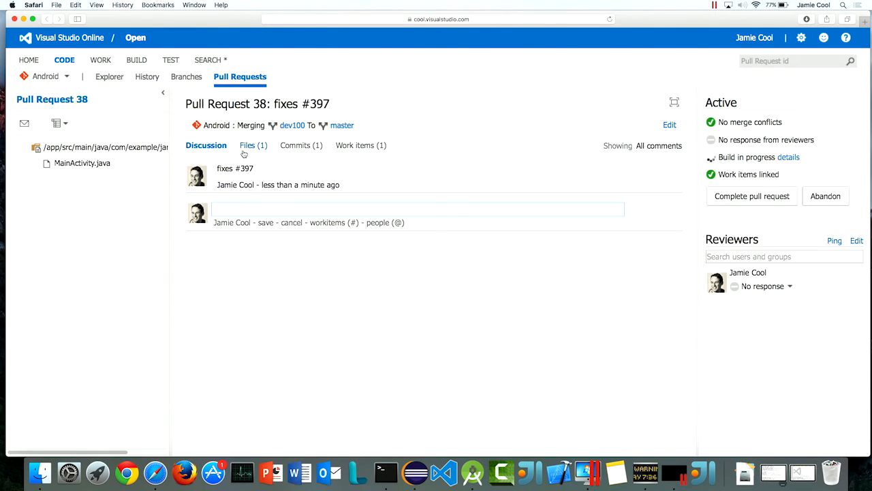
Comment 'looks great!' on MainActivity's class declaration and open backlog item 397.
click(250, 145)
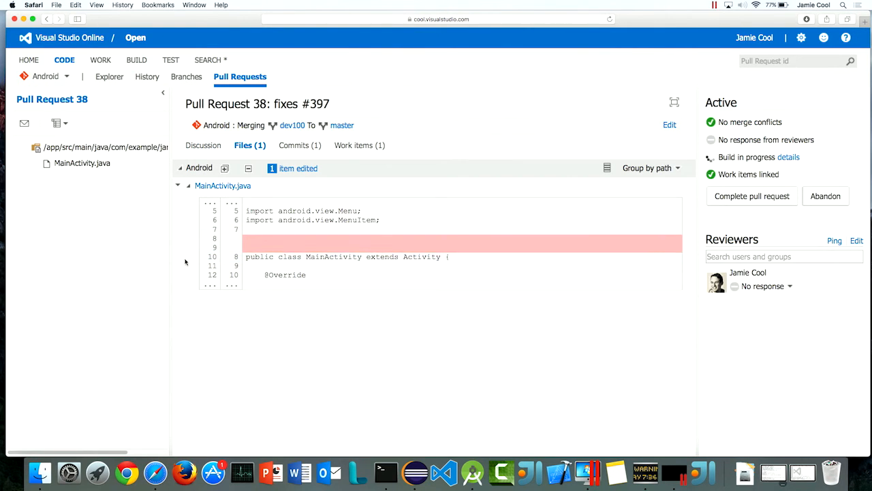
click(192, 257)
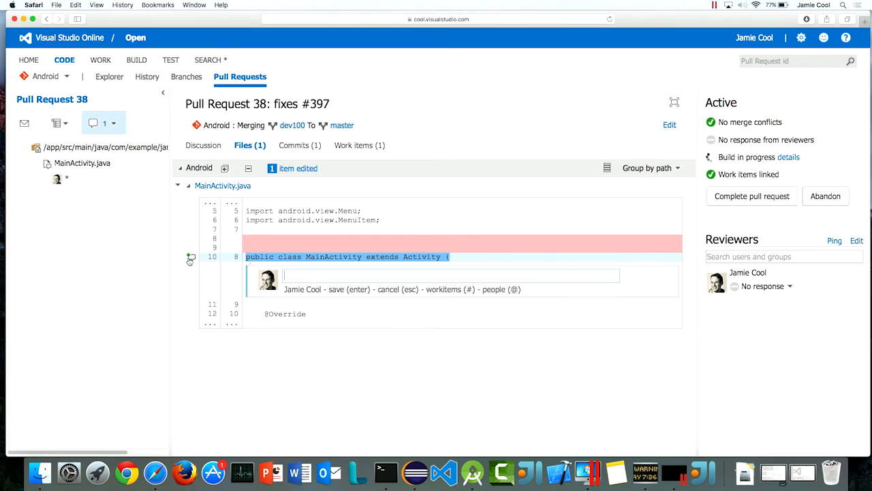
text(looks great!)
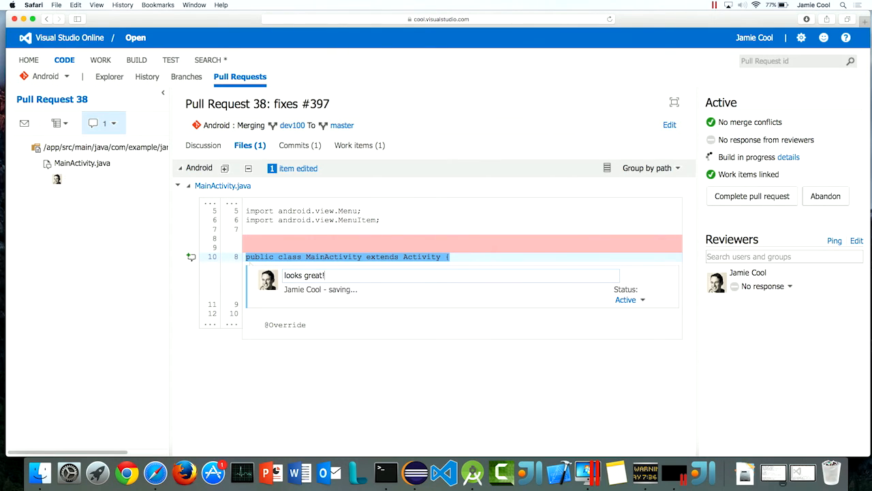
click(359, 146)
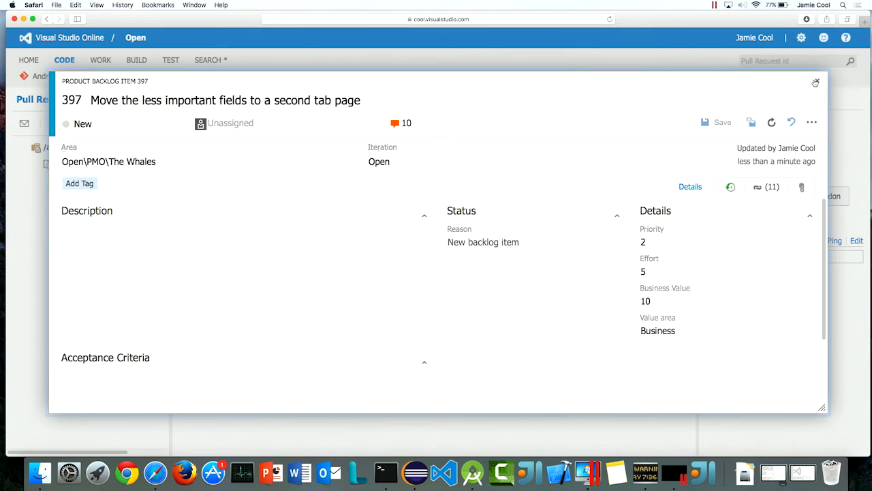
click(815, 82)
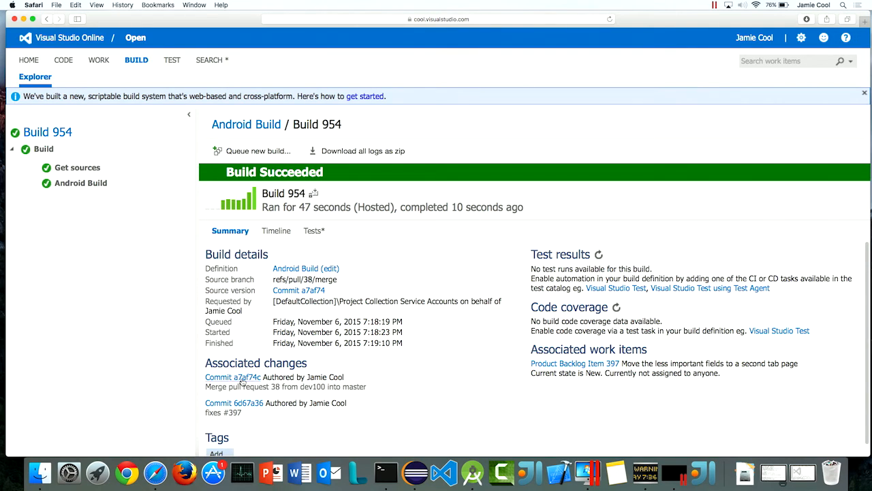
mouse_move(521, 370)
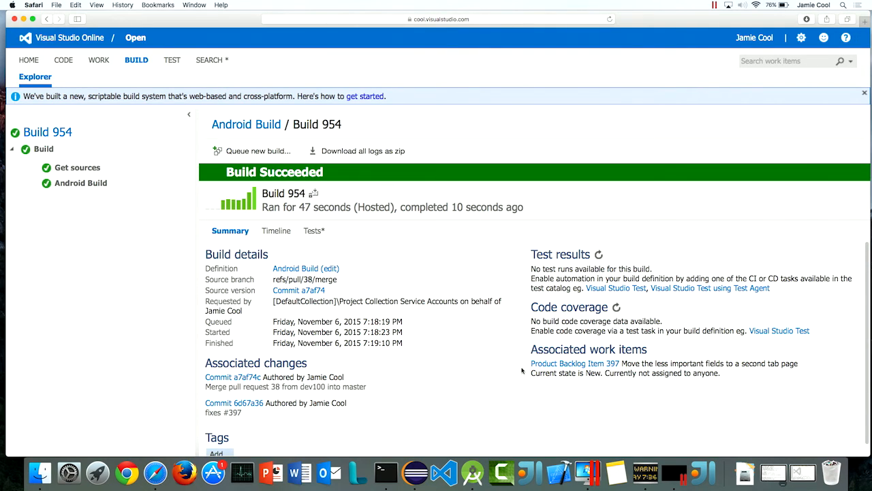
mouse_move(527, 368)
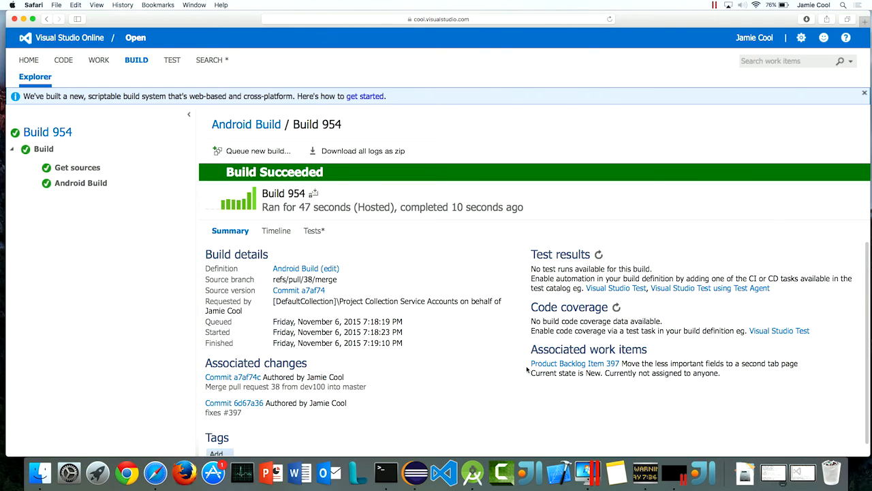
mouse_move(328, 268)
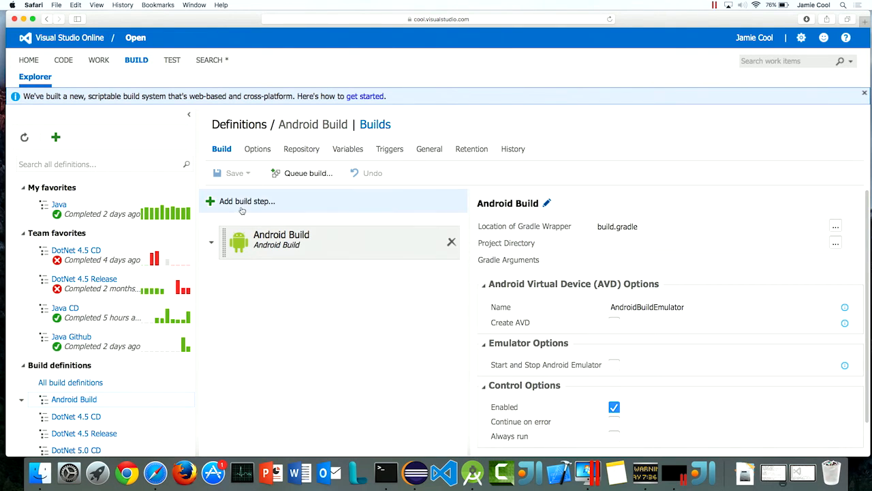
Show All build tasks in the Add Tasks catalogue and scroll through the list.
click(244, 201)
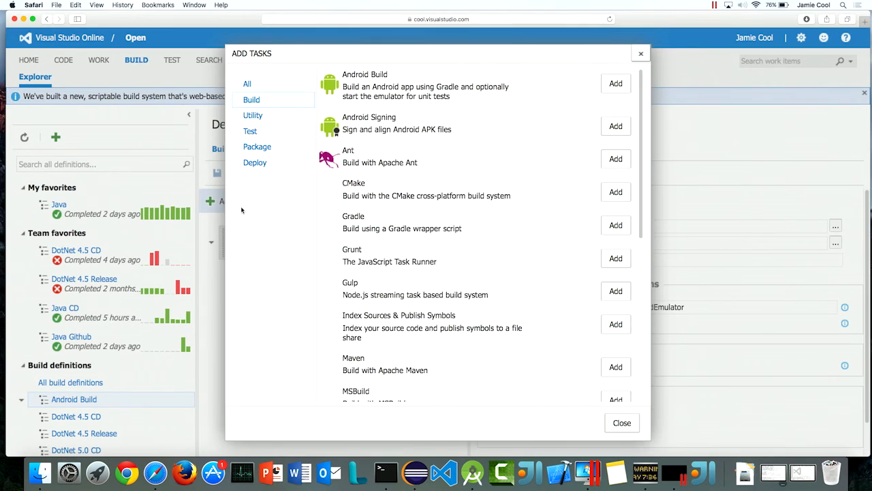
click(247, 83)
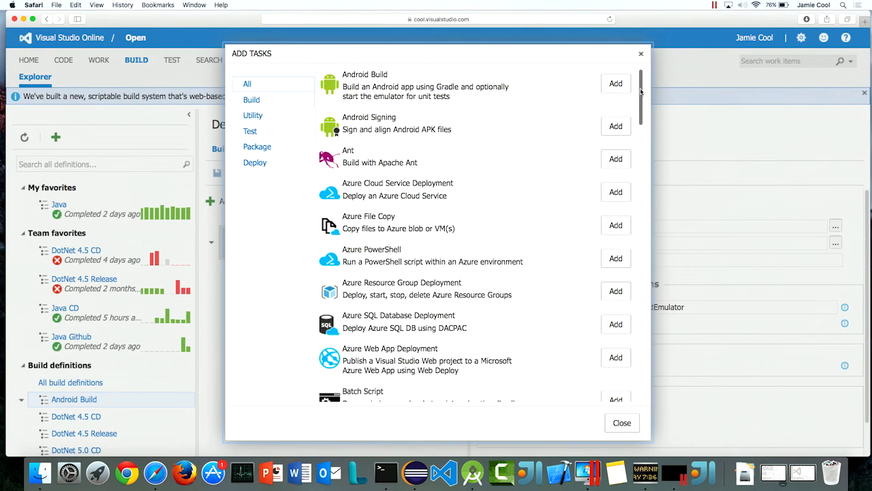
scroll(down, 3)
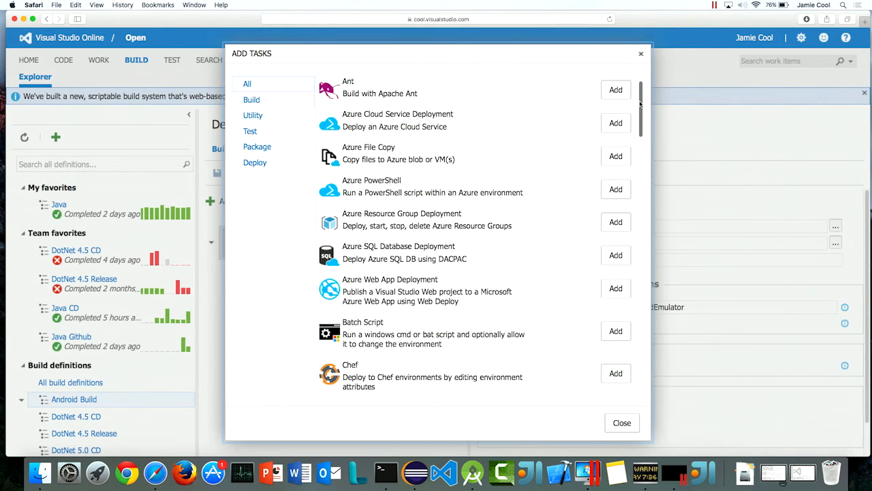
scroll(down, 3)
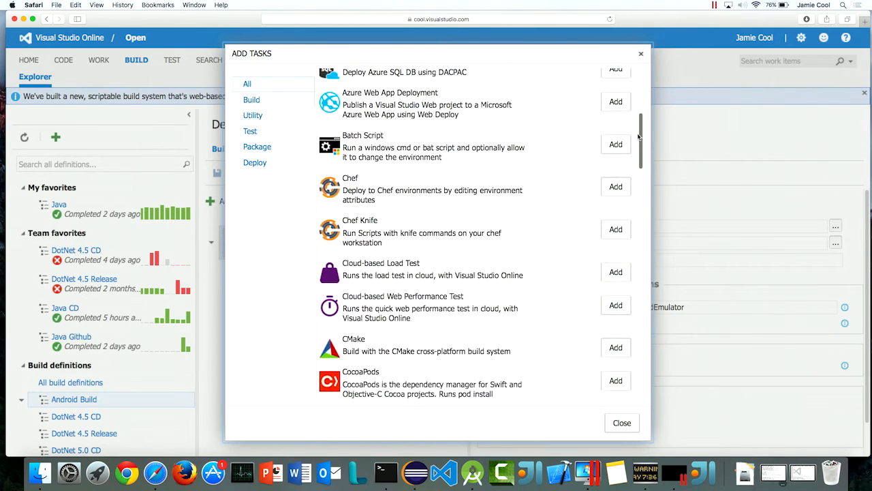
scroll(down, 3)
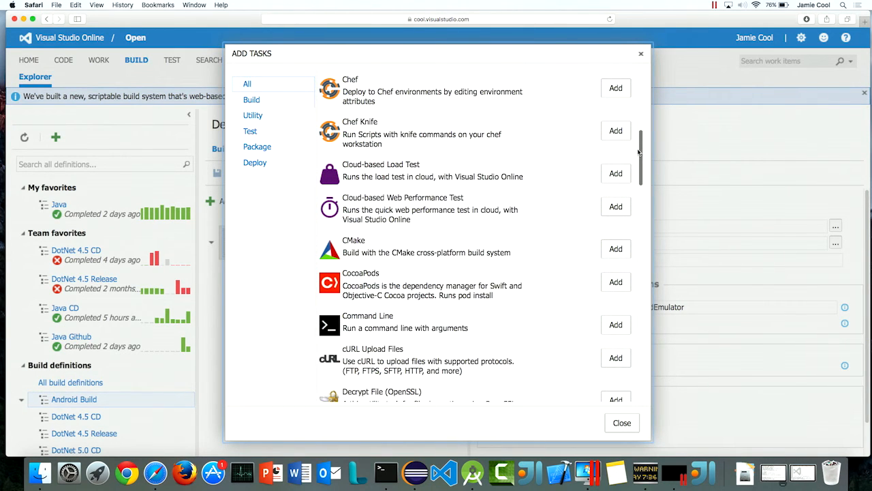
mouse_move(642, 156)
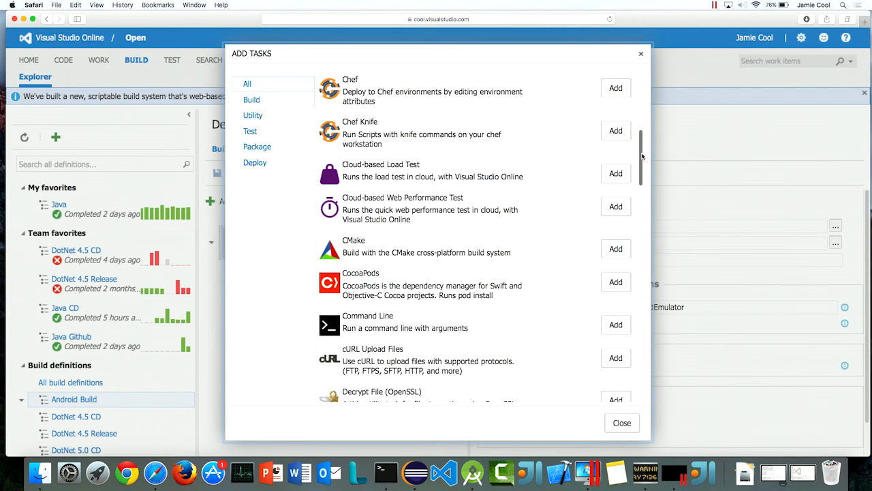
scroll(down, 3)
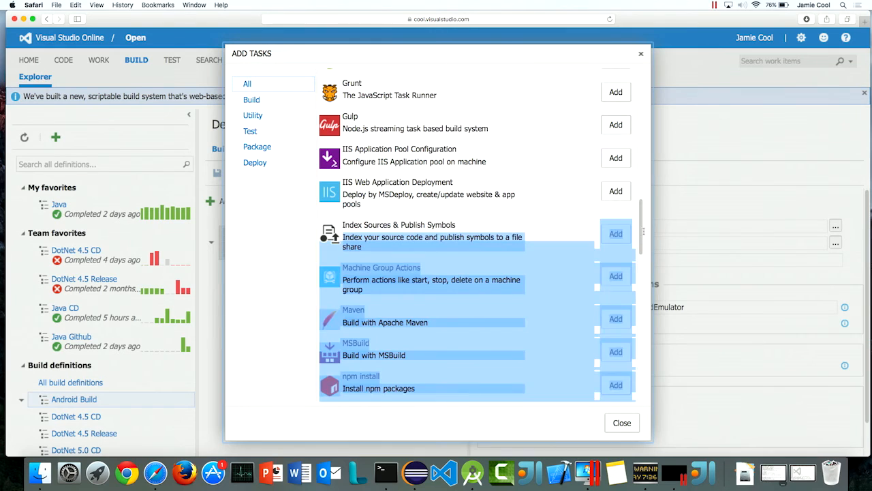
scroll(down, 3)
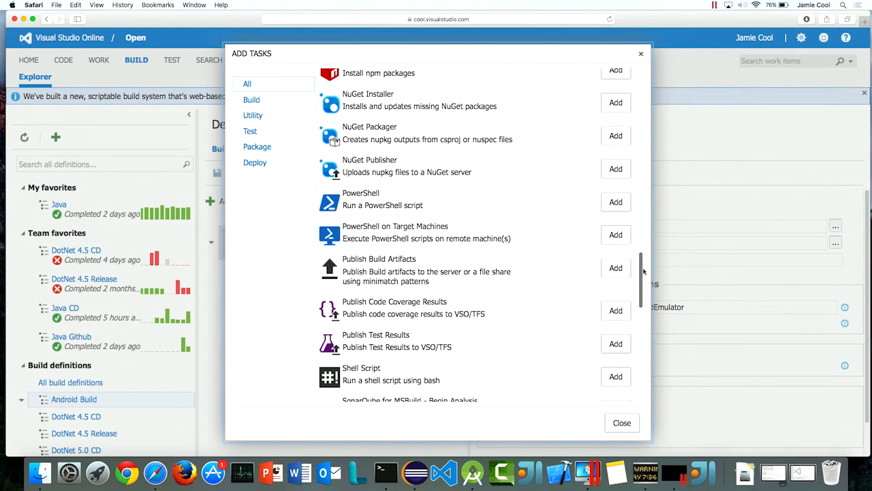